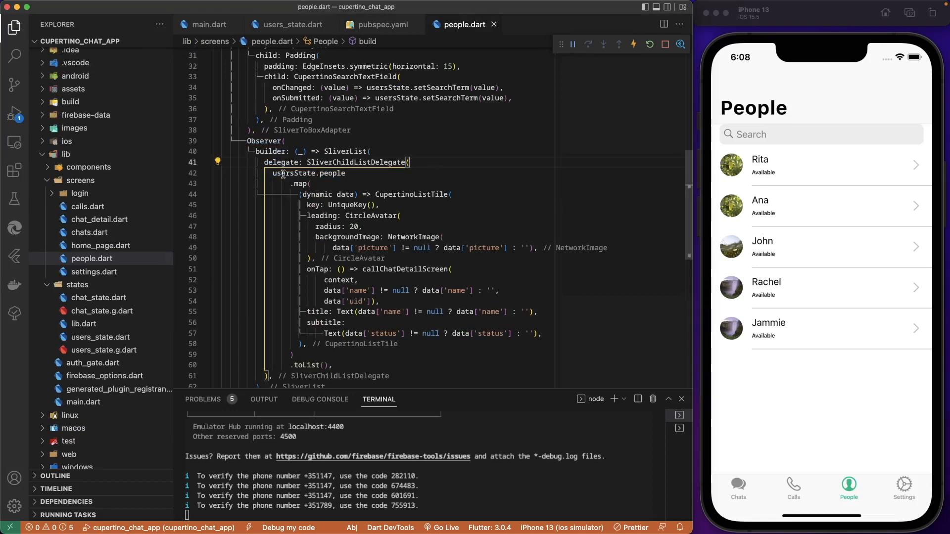
Inspect the usersState.people expression and the SliverList delegate that builds the People tiles
double_click(308, 173)
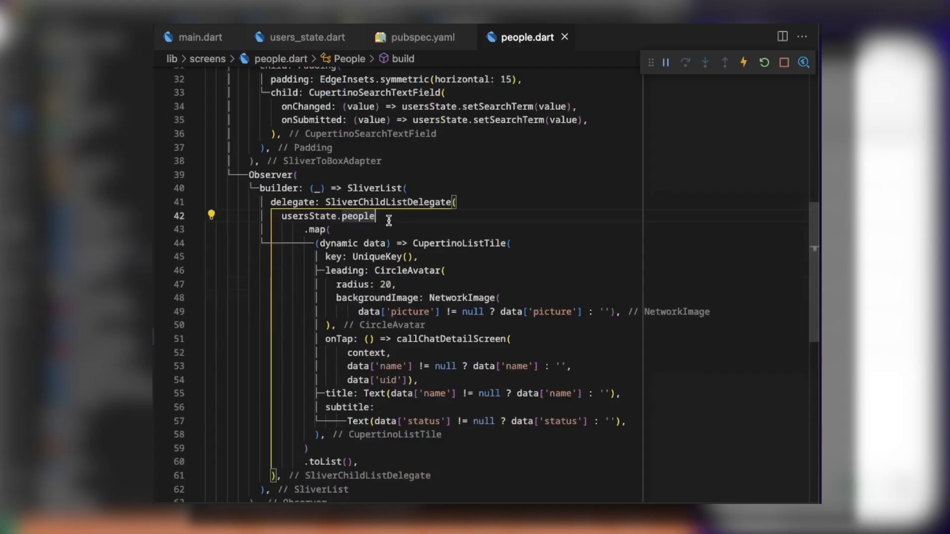
scroll("down", 3)
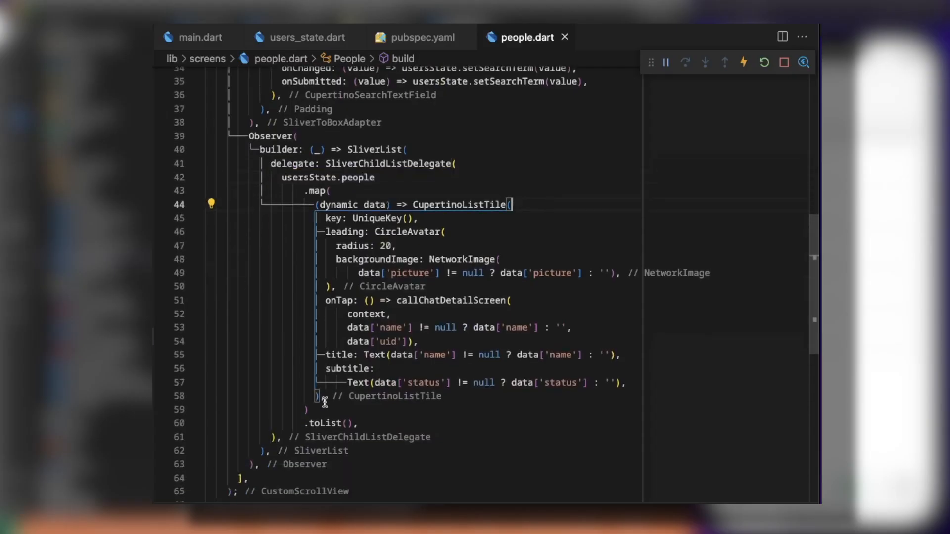
scroll("down", 3)
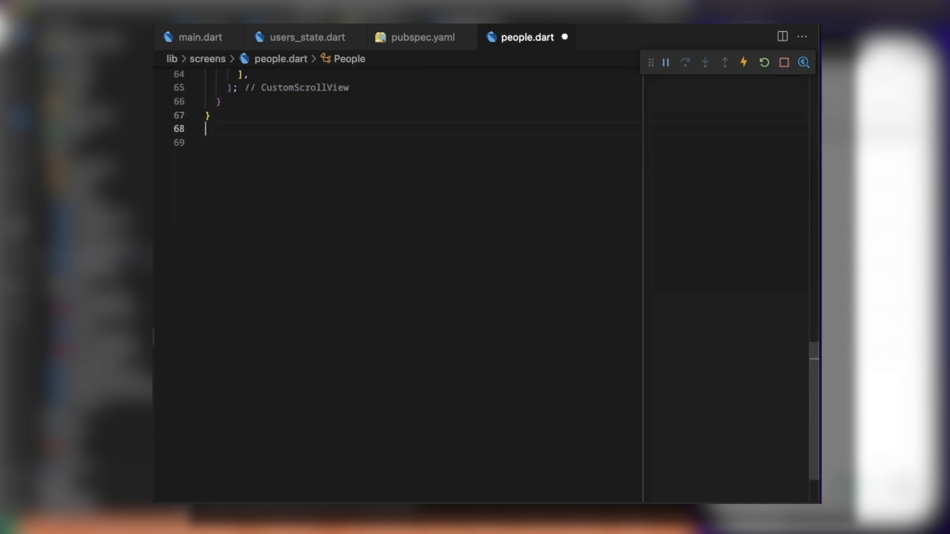
scroll("up", 3)
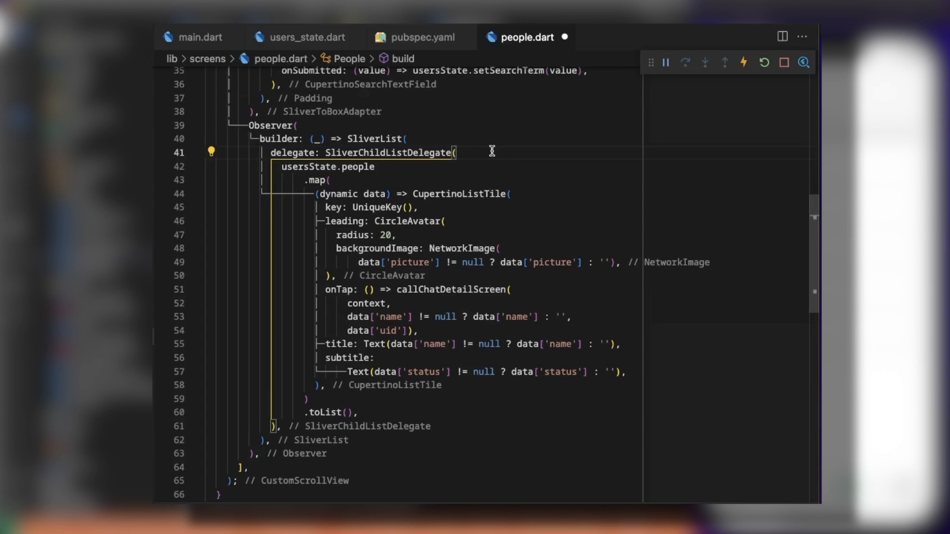
mouse_move(348, 211)
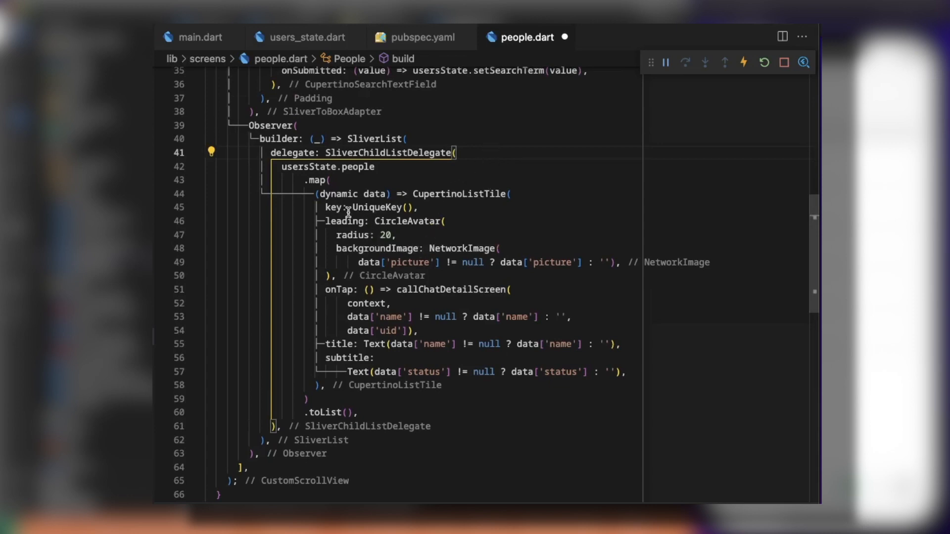
Swap the Observer block for SliverFillRemaining(child: FirestoreListView<Map<String, dynamic>>())
left_click(297, 125)
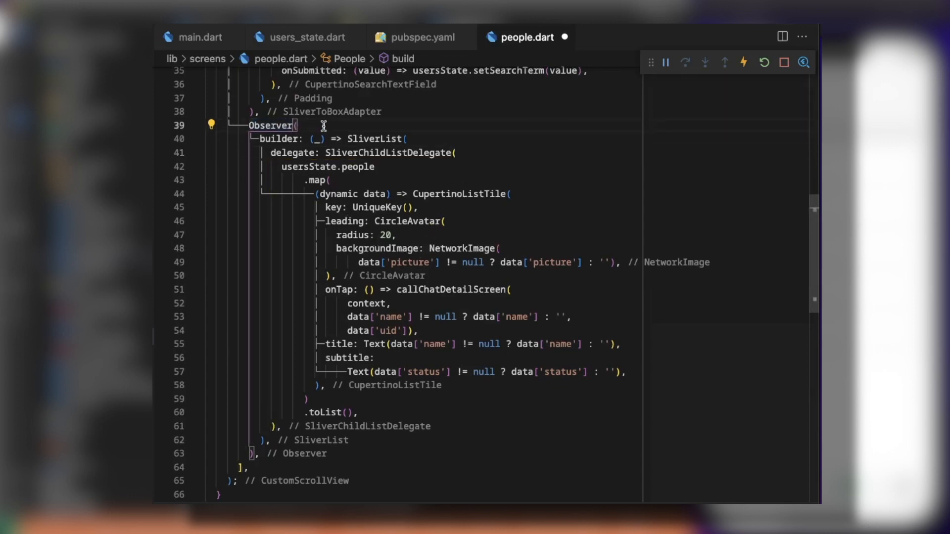
double_click(375, 138)
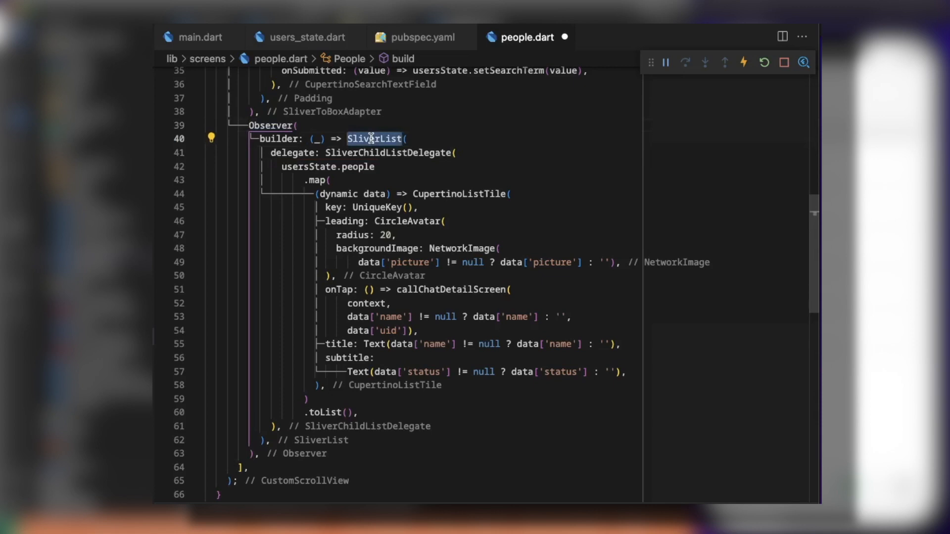
left_click(195, 290)
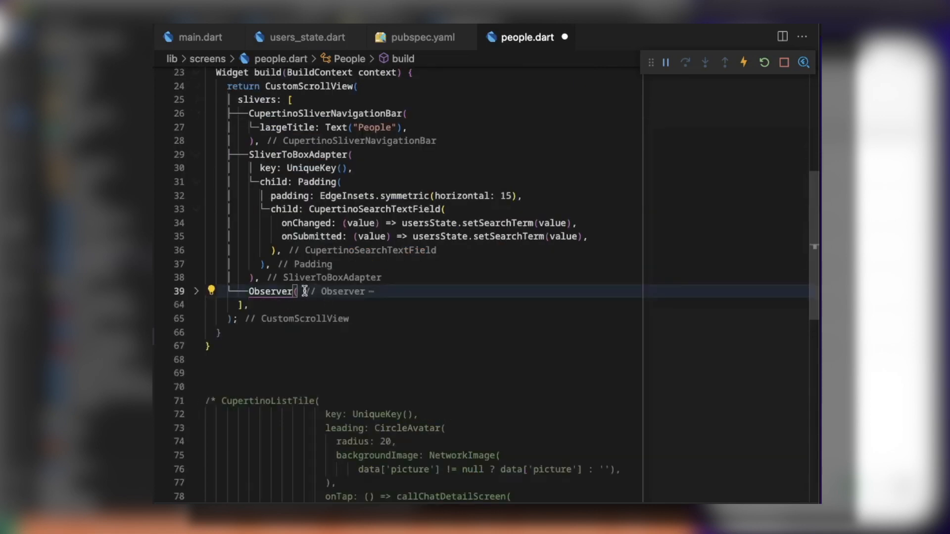
left_click(196, 291)
type("S")
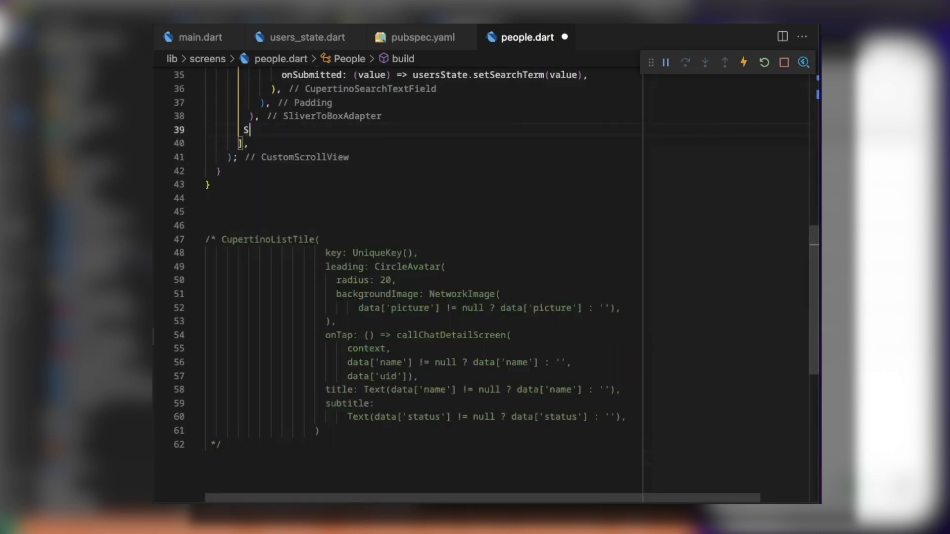
type("liverFillRemaining();l")
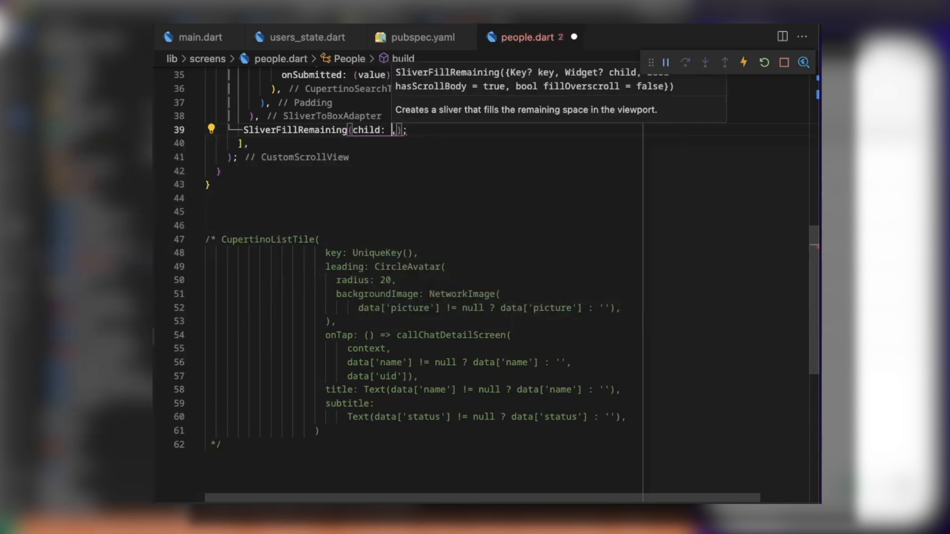
type("FirestoreListView<Map<String, dynamic>>()")
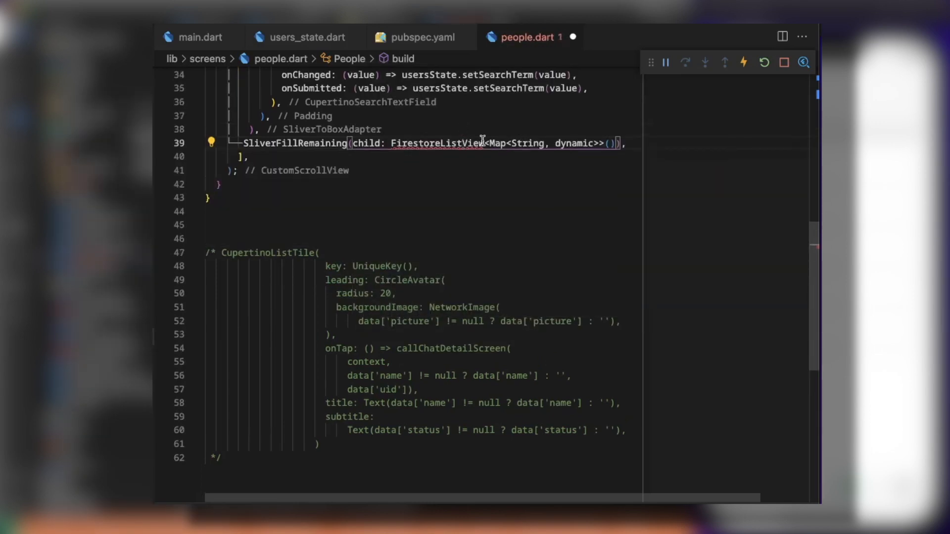
Add query: '' and an itemBuilder (context, snapshot) returning an empty Container
left_click(210, 143)
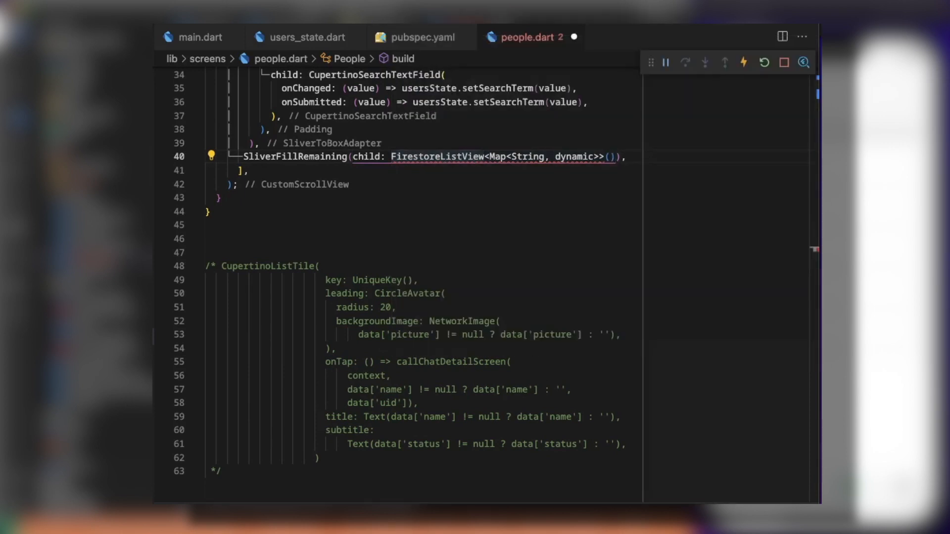
left_click(610, 156)
type("query: '',")
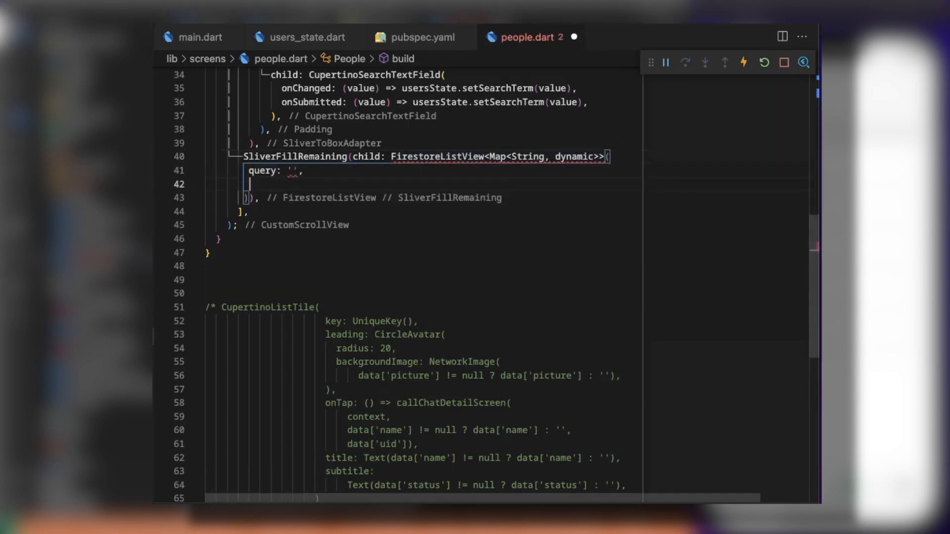
type("itemBuilder")
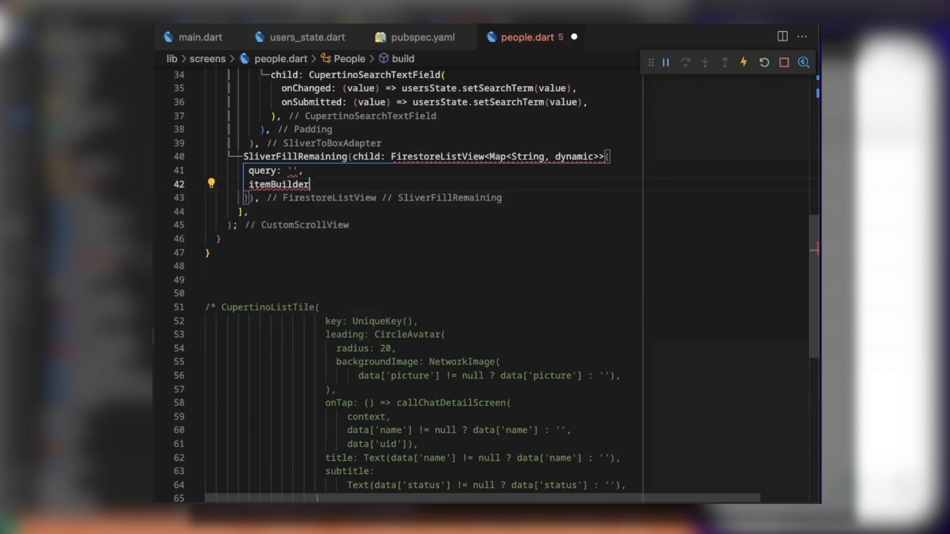
mouse_move(308, 184)
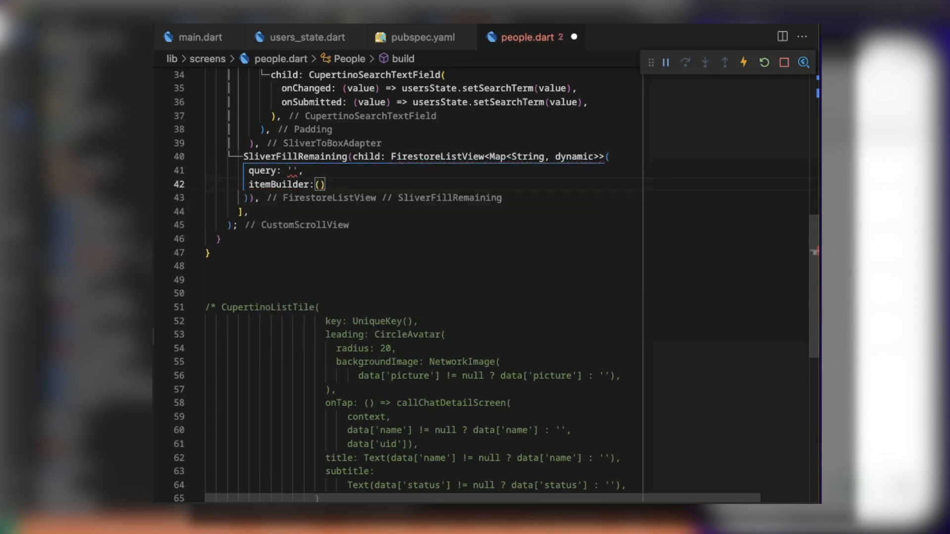
type("context, snapshot")
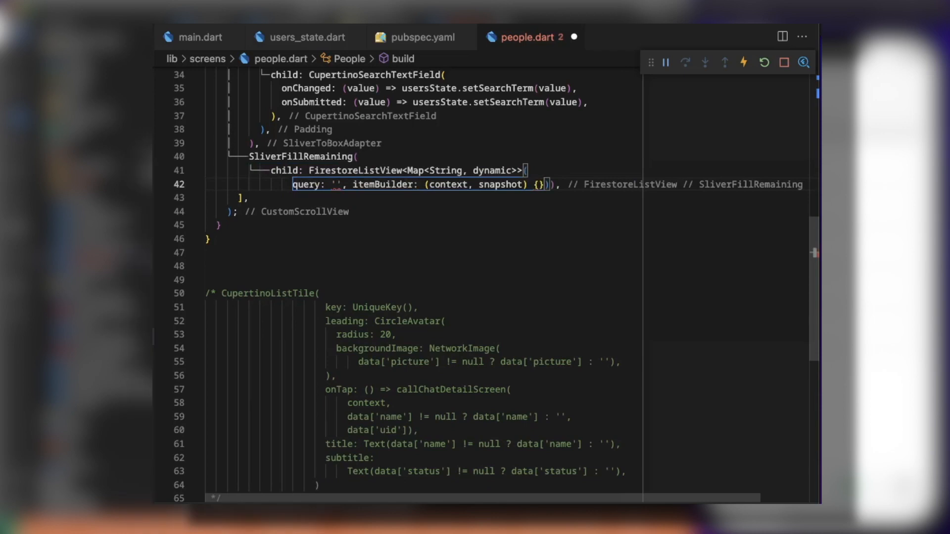
type("return")
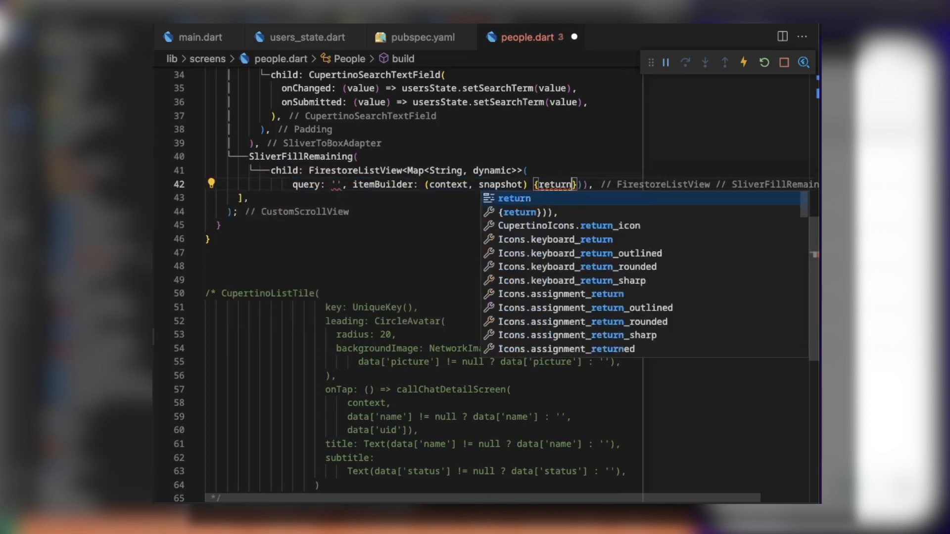
Check the type error on the query value and move to users_state.dart for the users query
left_click(513, 198)
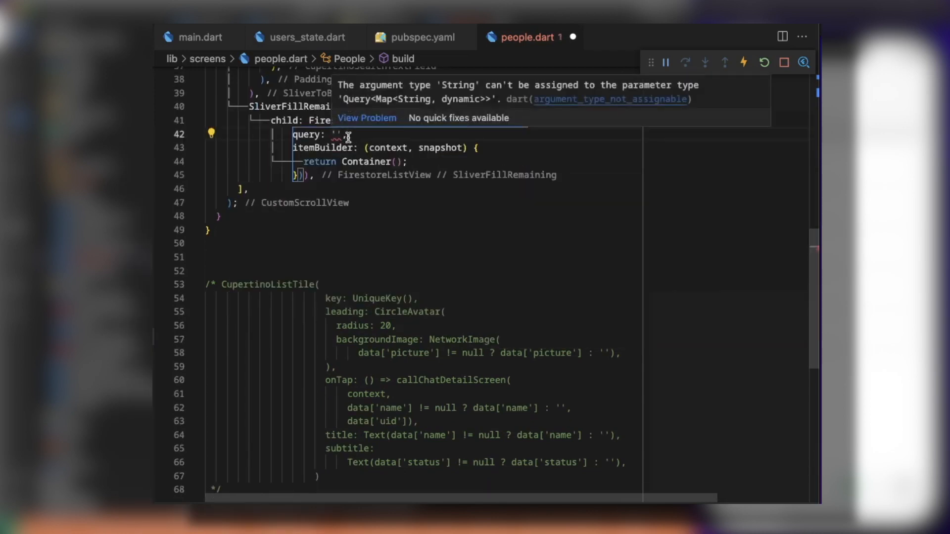
left_click(305, 36)
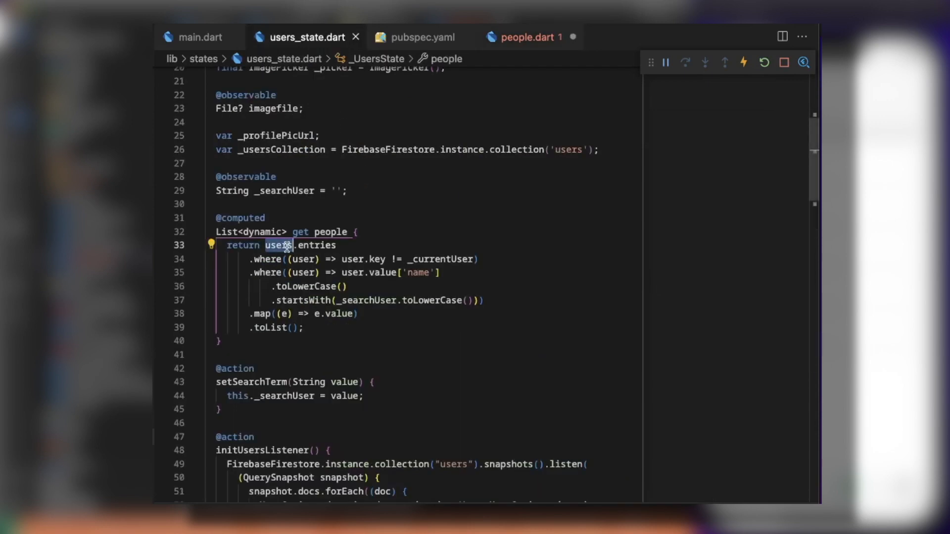
Bring FirebaseFirestore.instance.collection('users') from users_state.dart into people.dart as the query
scroll("down", 3)
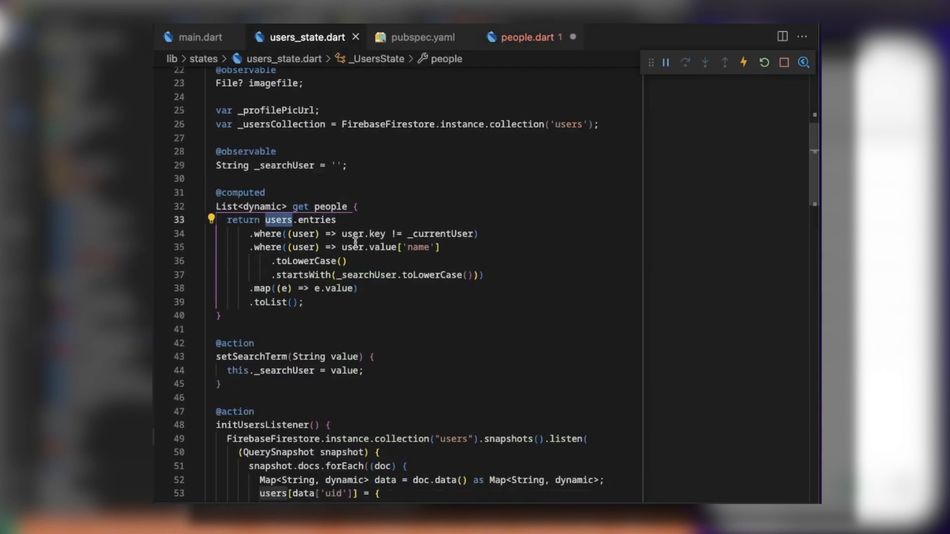
mouse_move(348, 235)
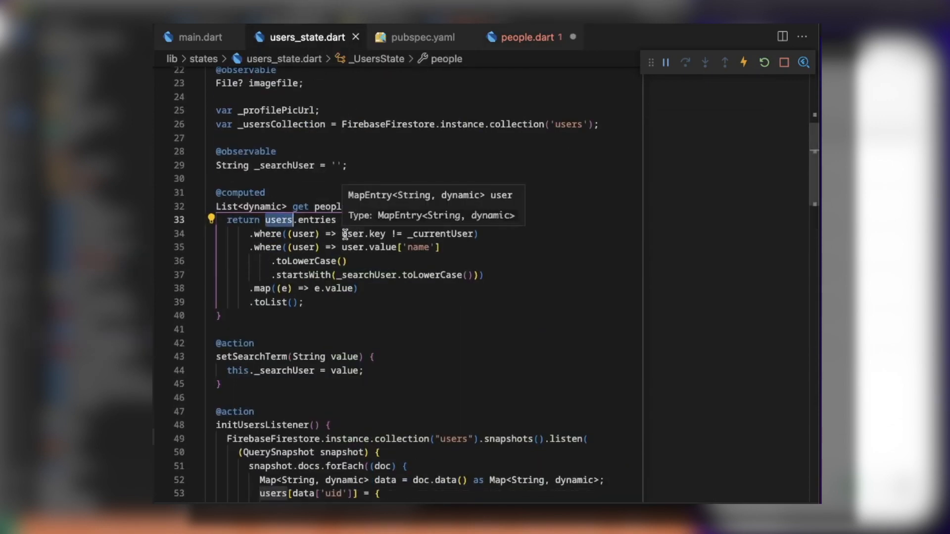
mouse_move(422, 247)
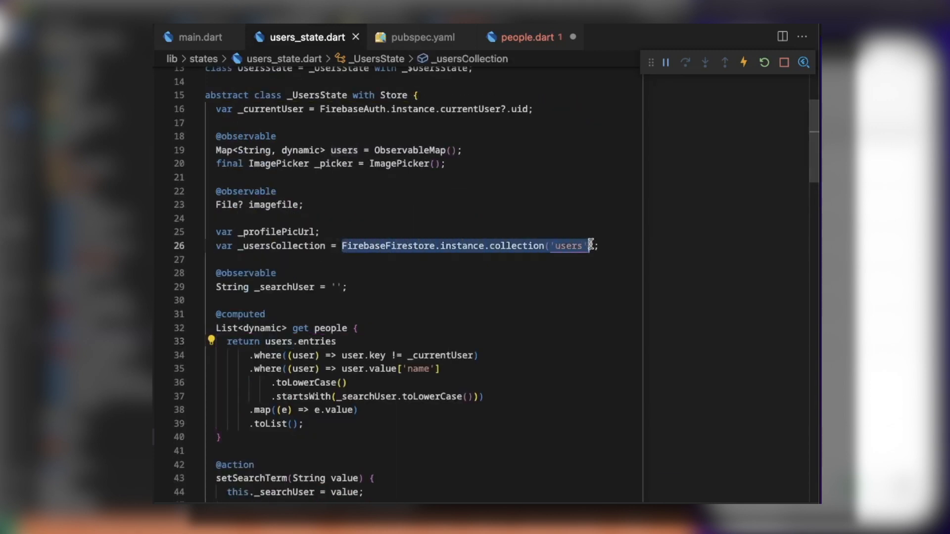
left_click(525, 36)
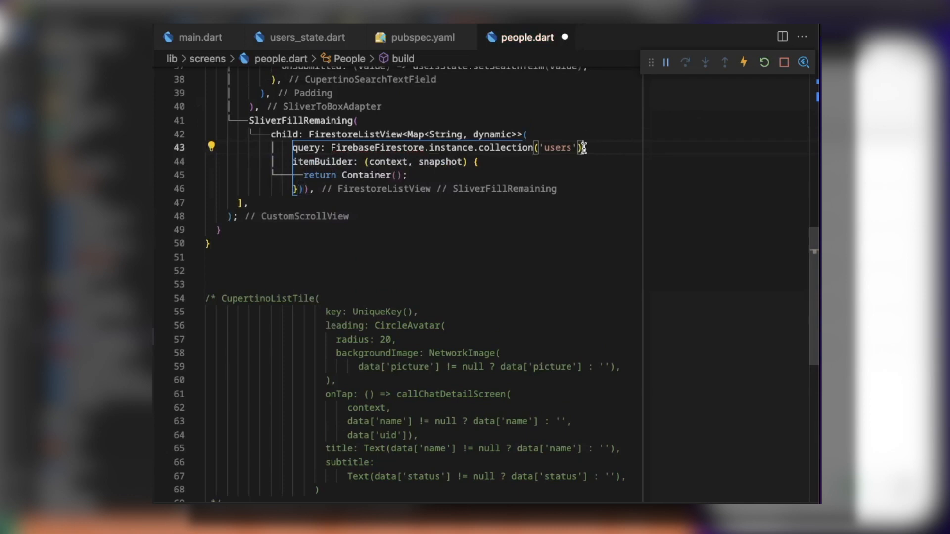
Chain .where('uid', isNotEqualTo: currentUser) onto the users query, formatted over separate lines
type(".where('uid',isNotEqualTo: ),")
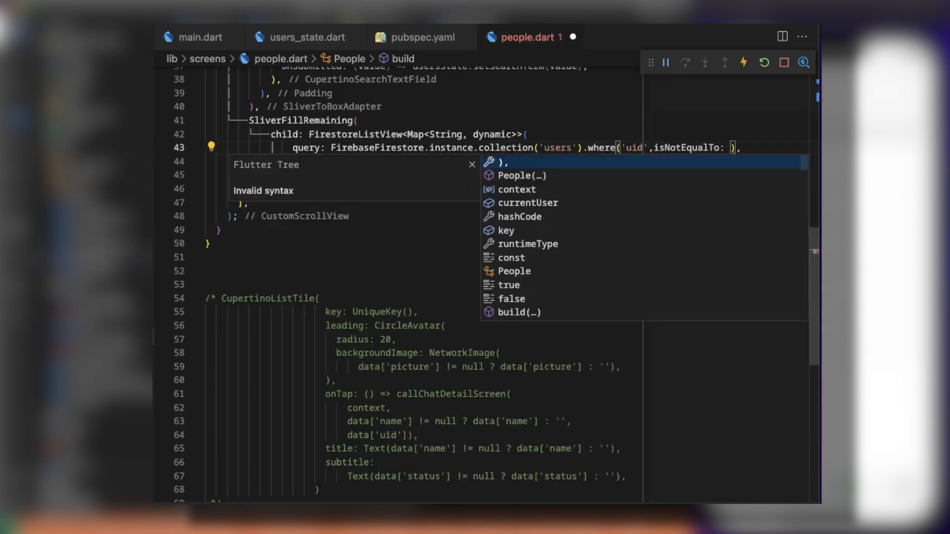
mouse_move(523, 70)
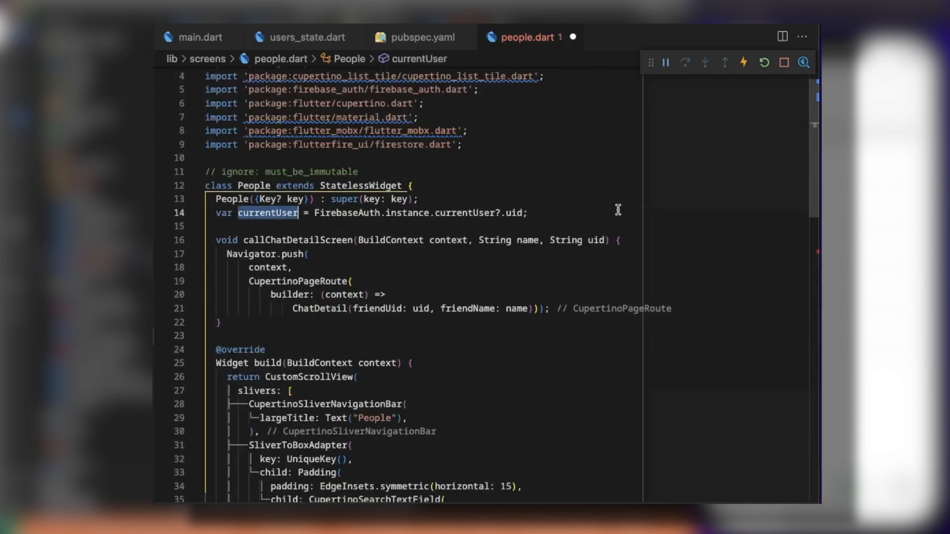
scroll("down", 3)
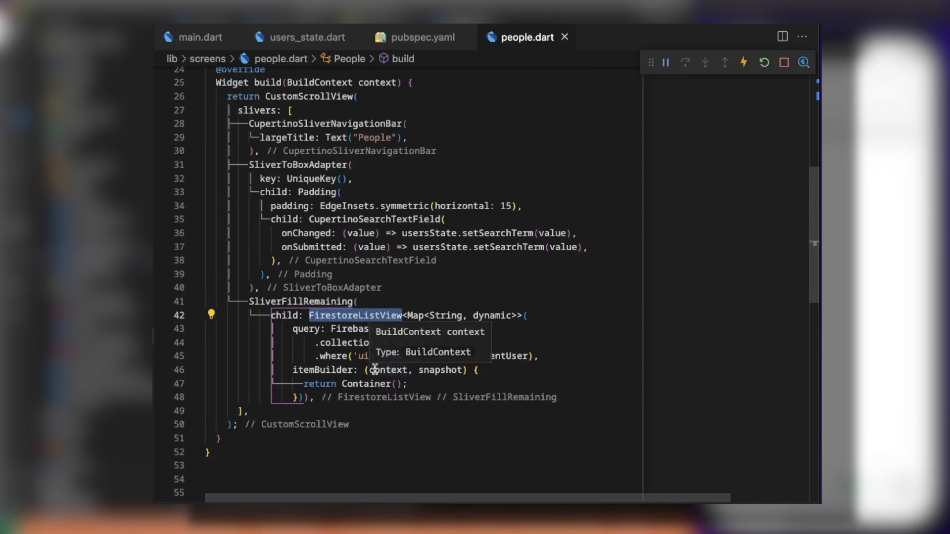
Return the CupertinoListTile from itemBuilder using Map<String, dynamic> data = snapshot.data()
scroll("down", 3)
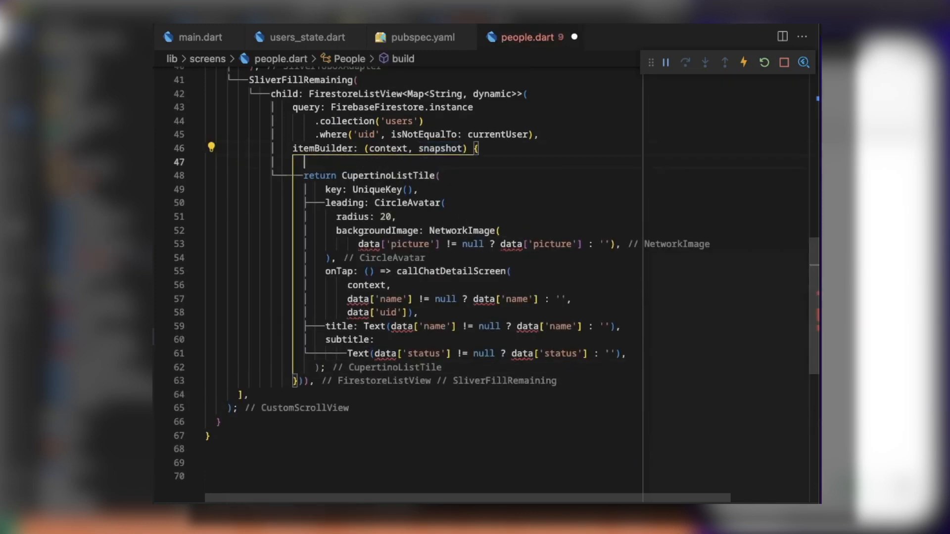
type("Map<String, dynamic> data =")
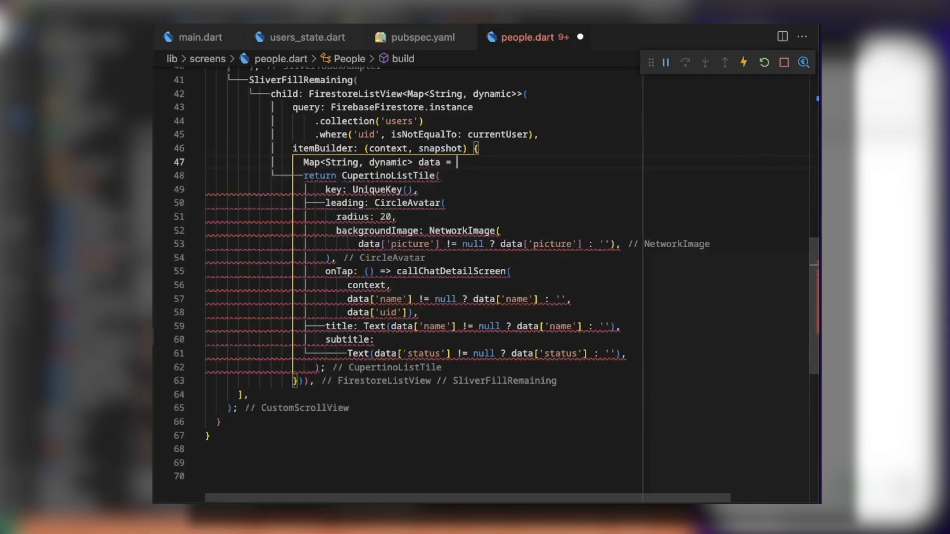
type("snapshot.data();")
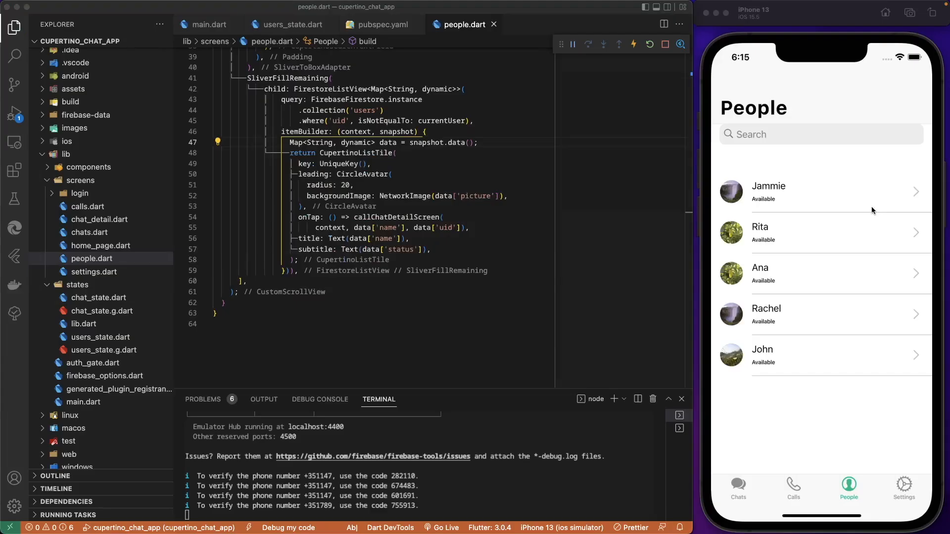
mouse_move(818, 328)
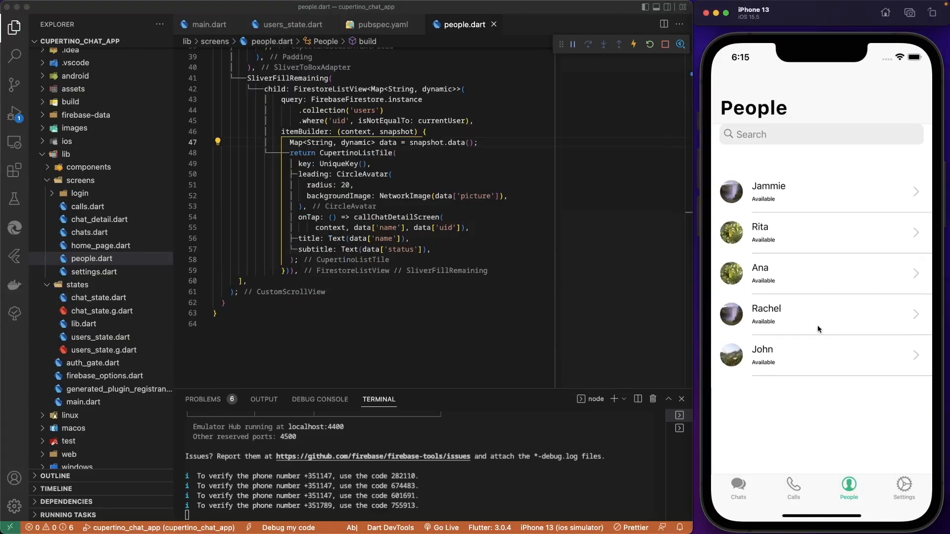
left_click(476, 171)
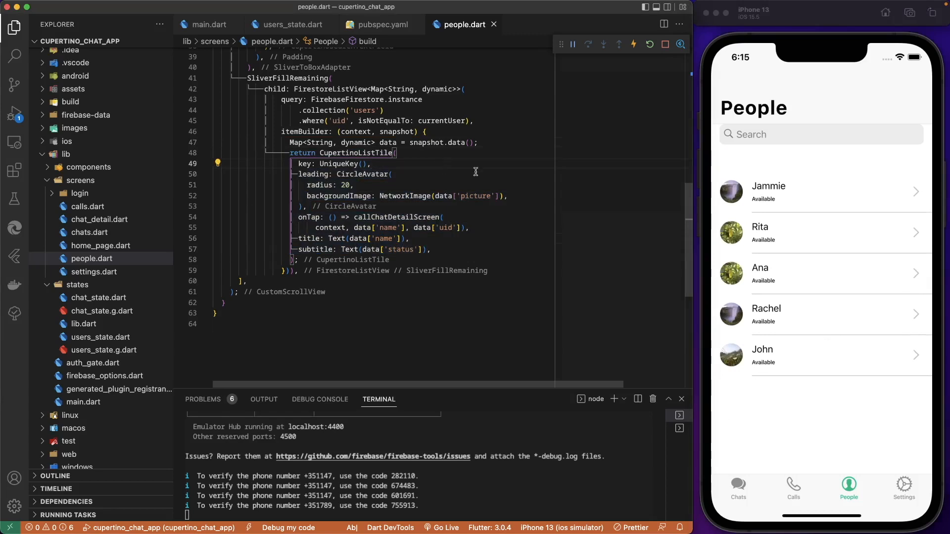